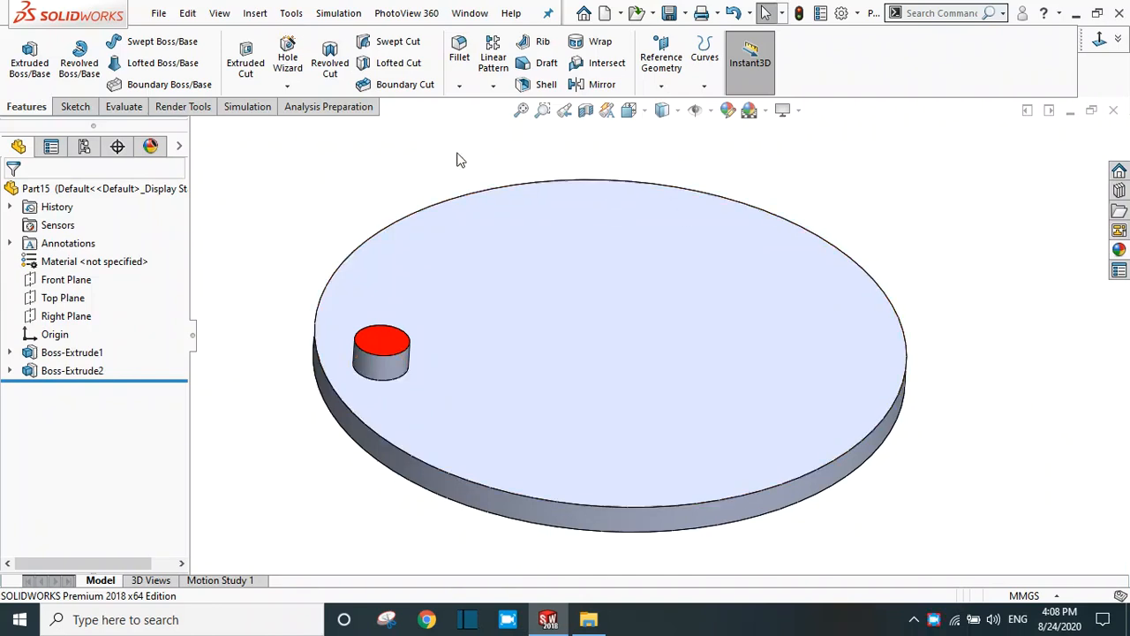
Start a Circular Pattern feature from the Linear Pattern dropdown on the Features tab.
click(501, 85)
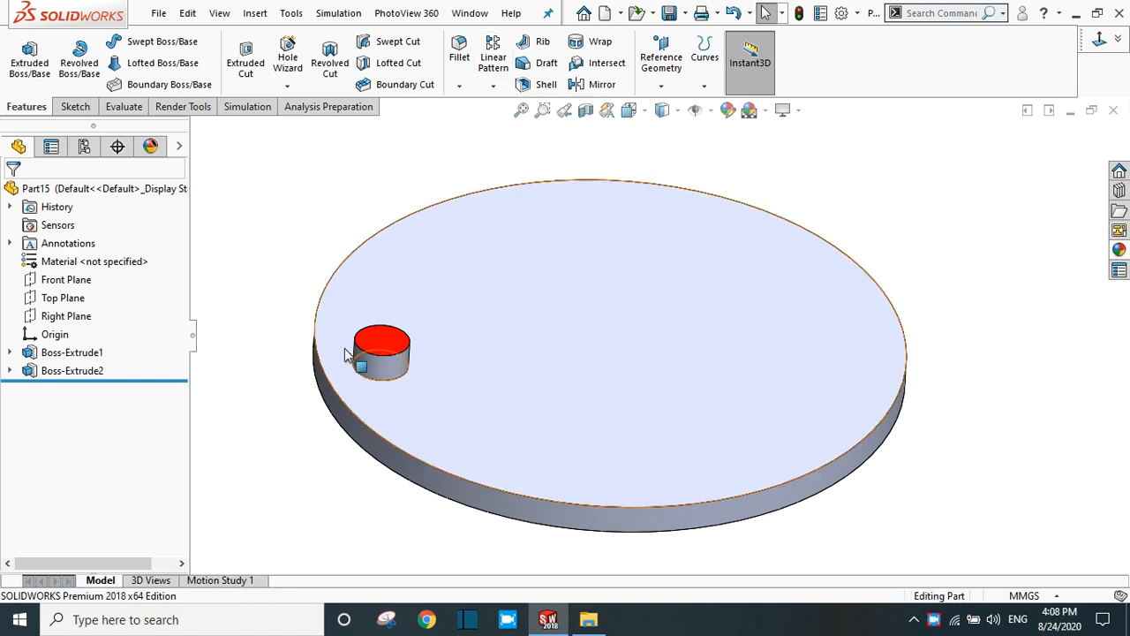
click(380, 353)
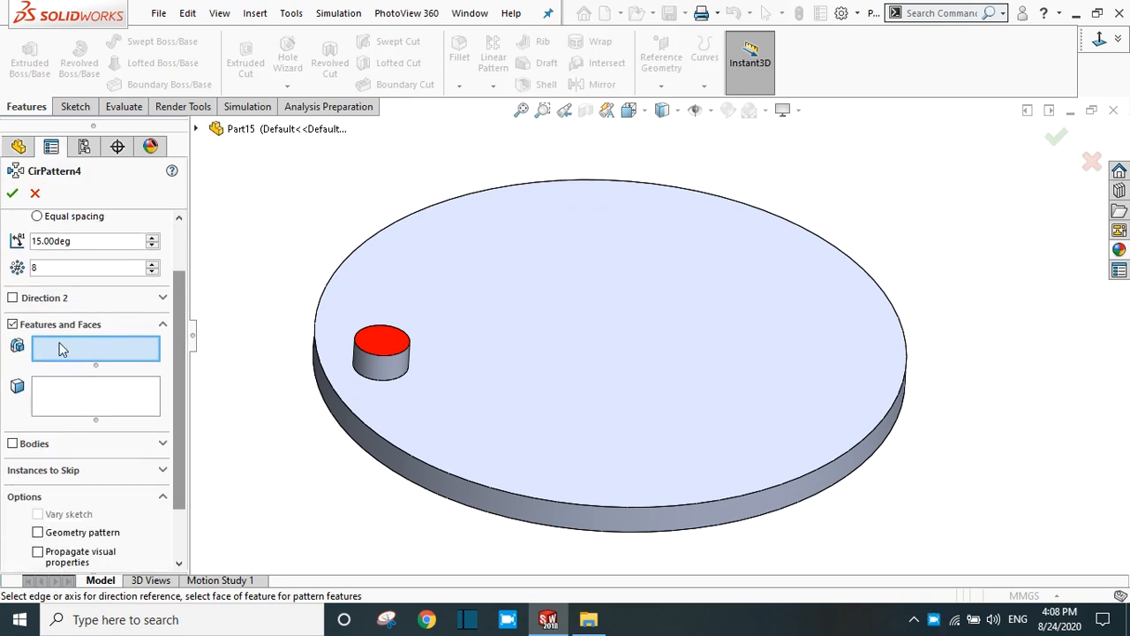
mouse_move(92, 359)
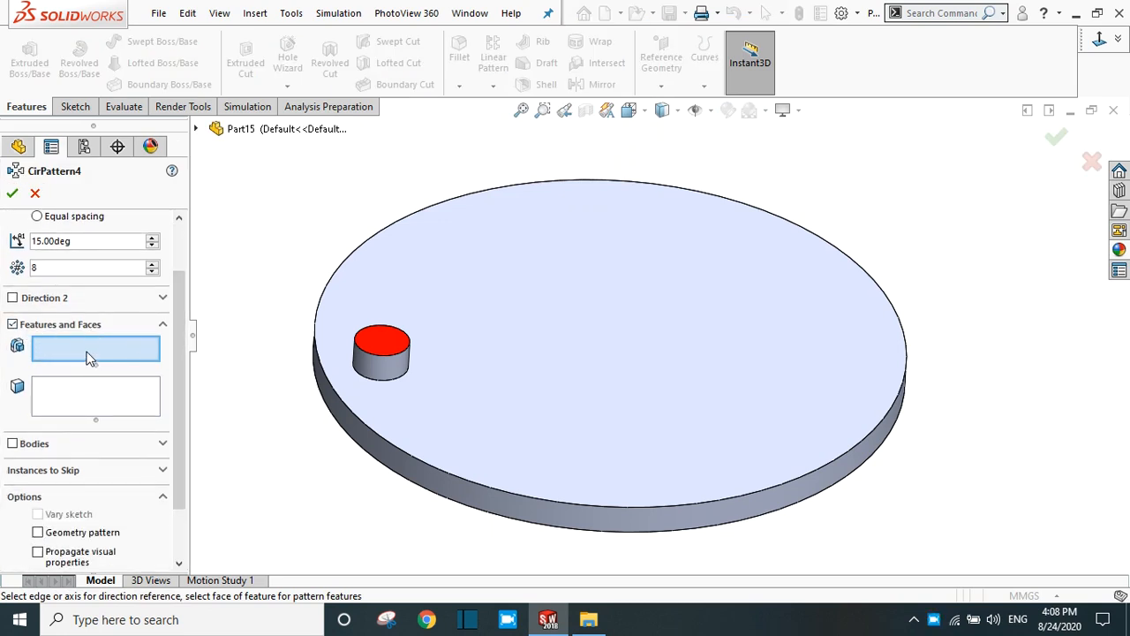
Select Boss-Extrude2, the red-topped cylinder, as the feature to pattern.
click(381, 353)
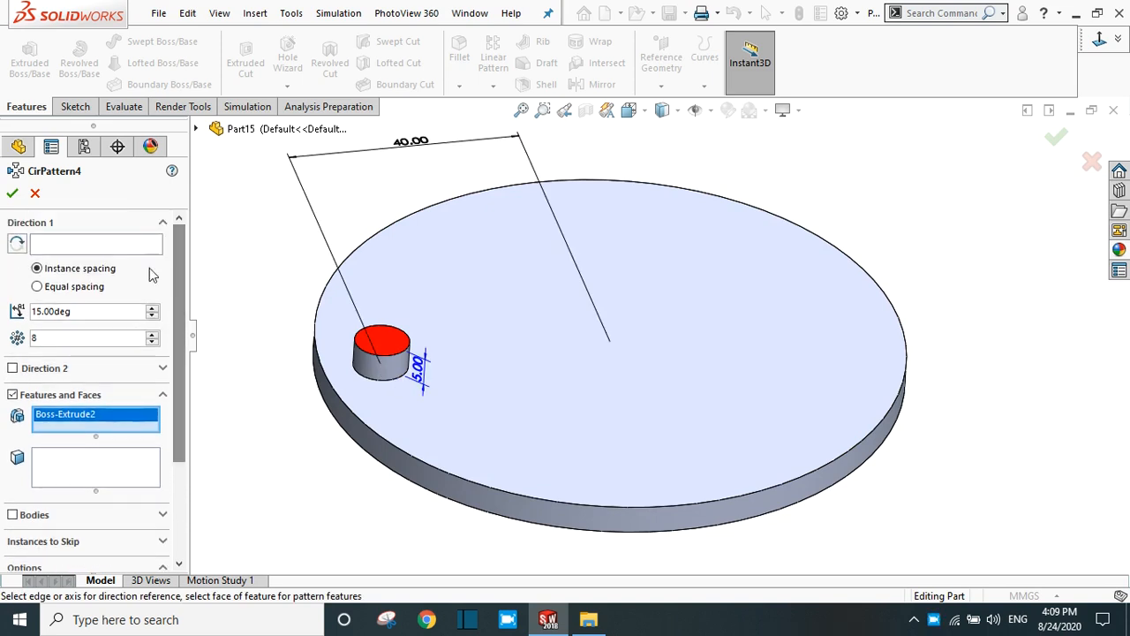
mouse_move(56, 243)
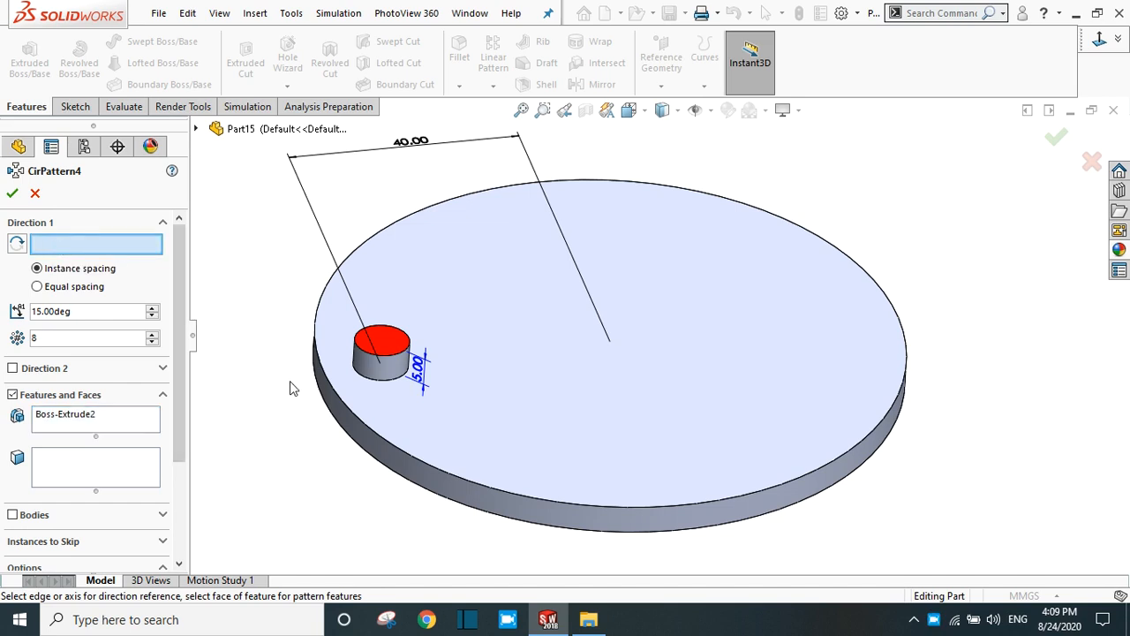
mouse_move(320, 363)
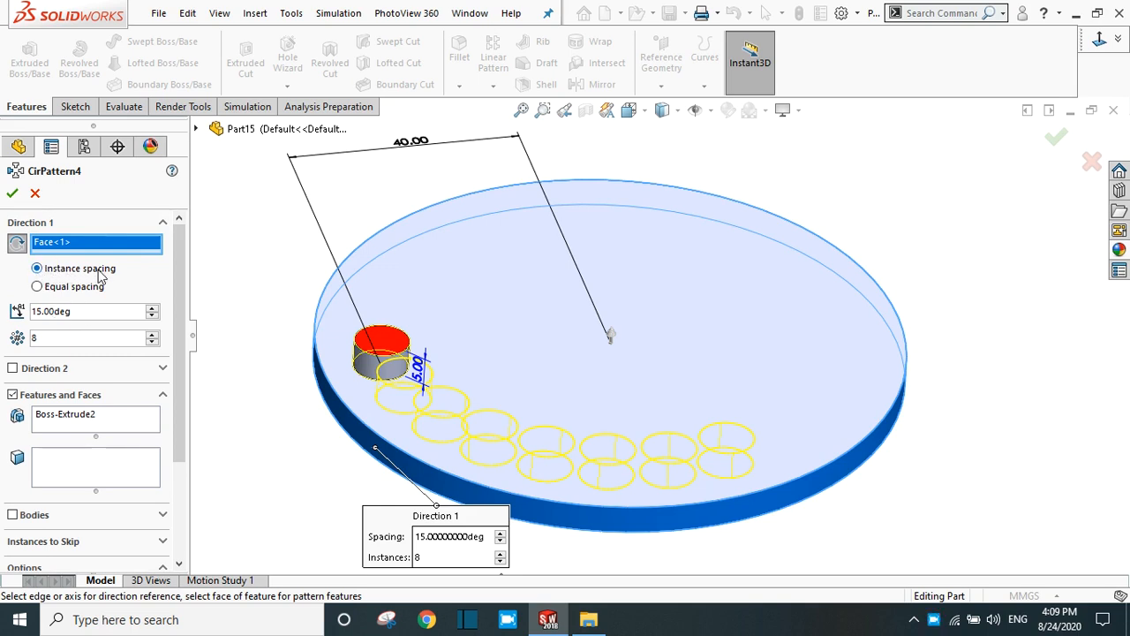
mouse_move(54, 279)
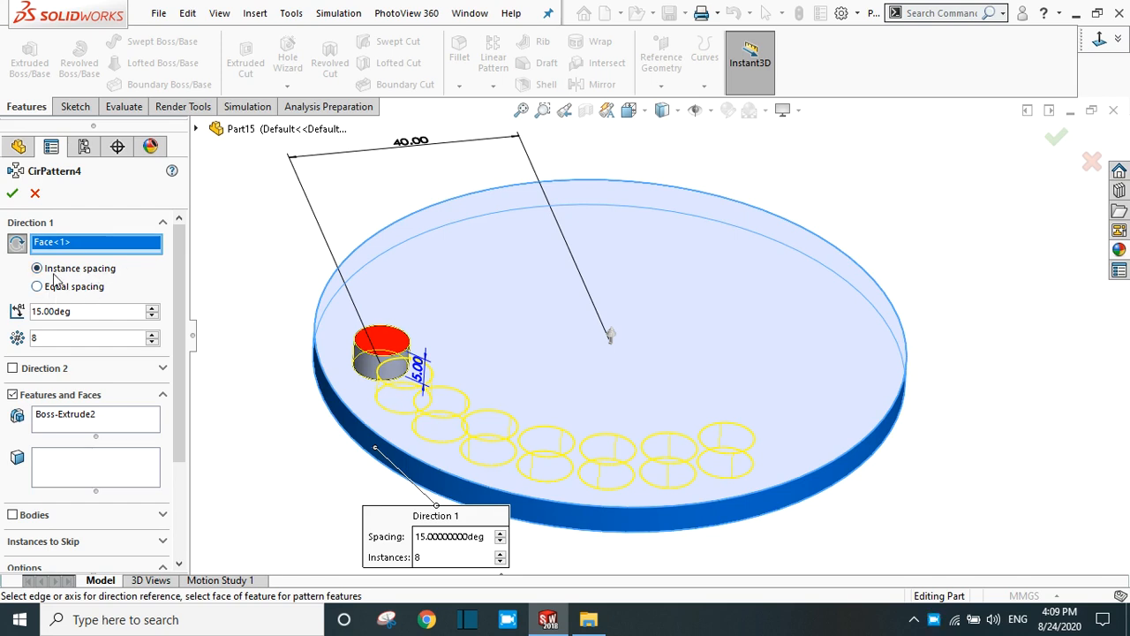
mouse_move(84, 279)
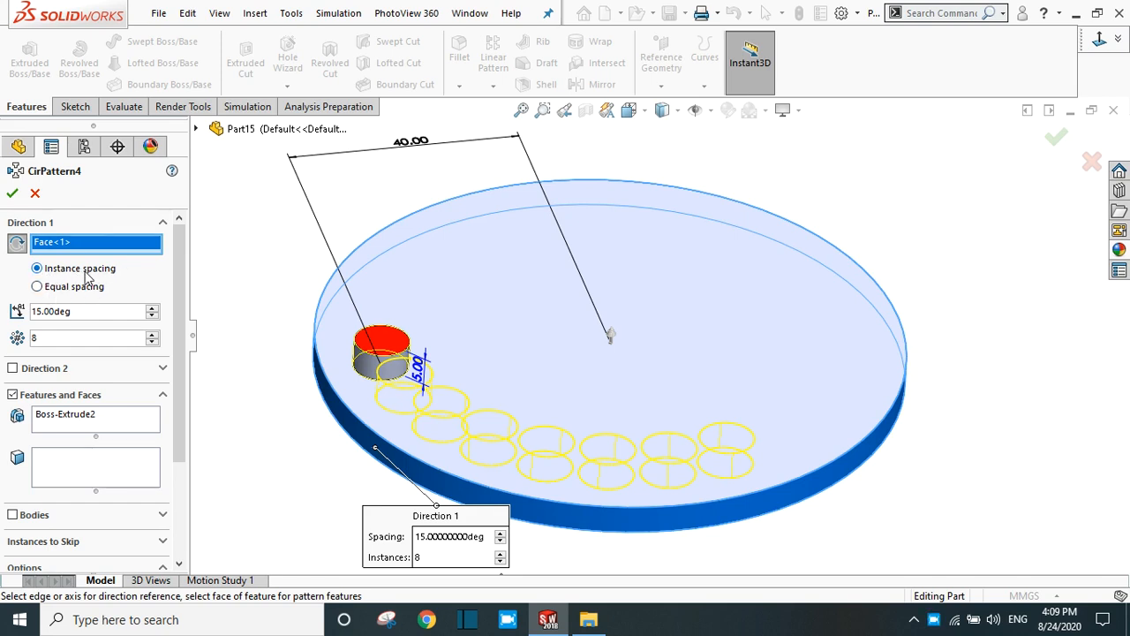
Revolve around the disk face with 7 instances spaced 30.00deg apart.
click(88, 310)
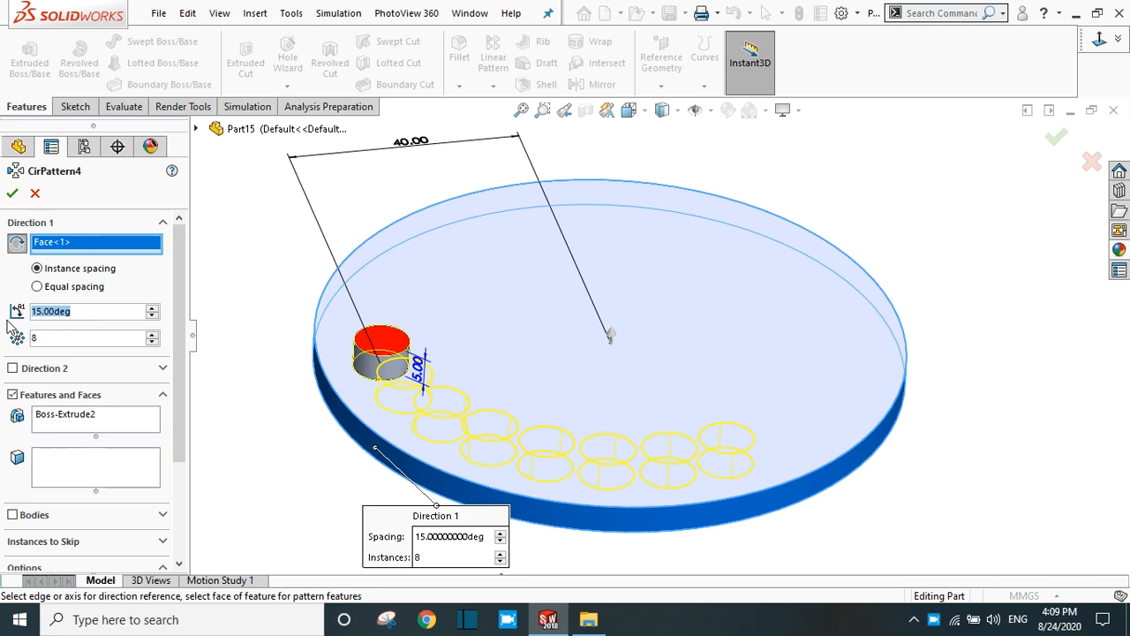
text(30.00deg)
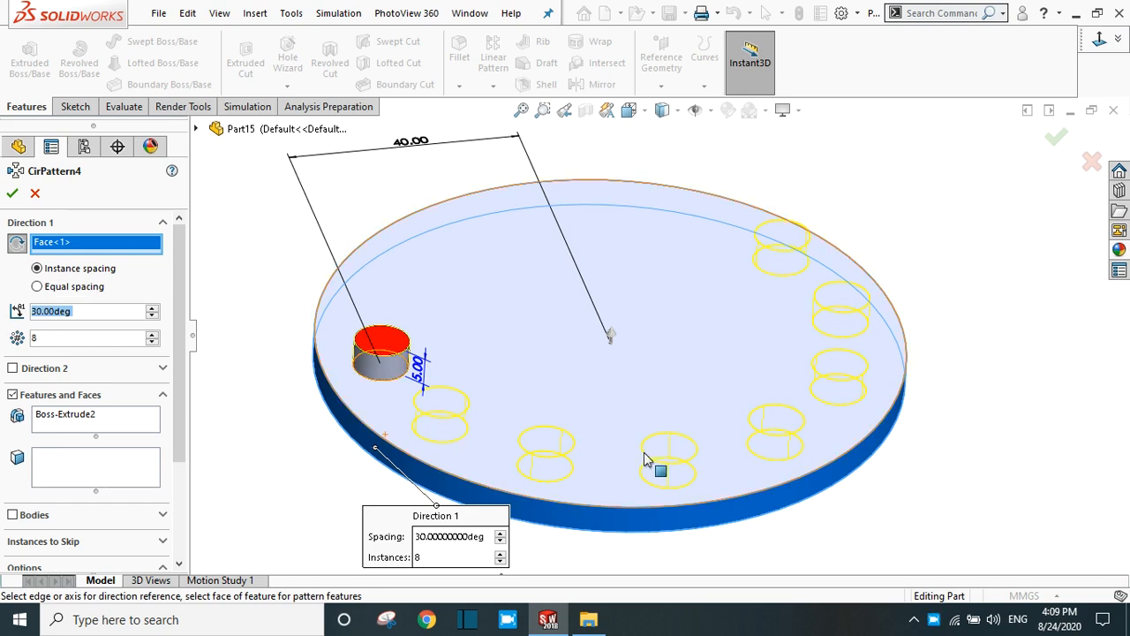
mouse_move(468, 455)
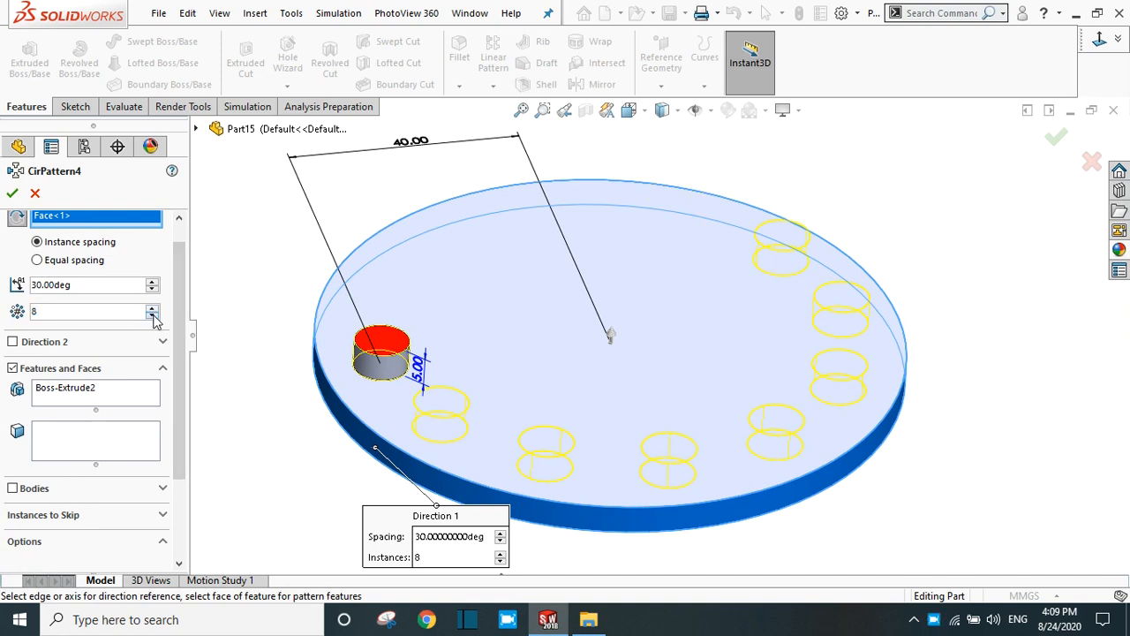
click(152, 315)
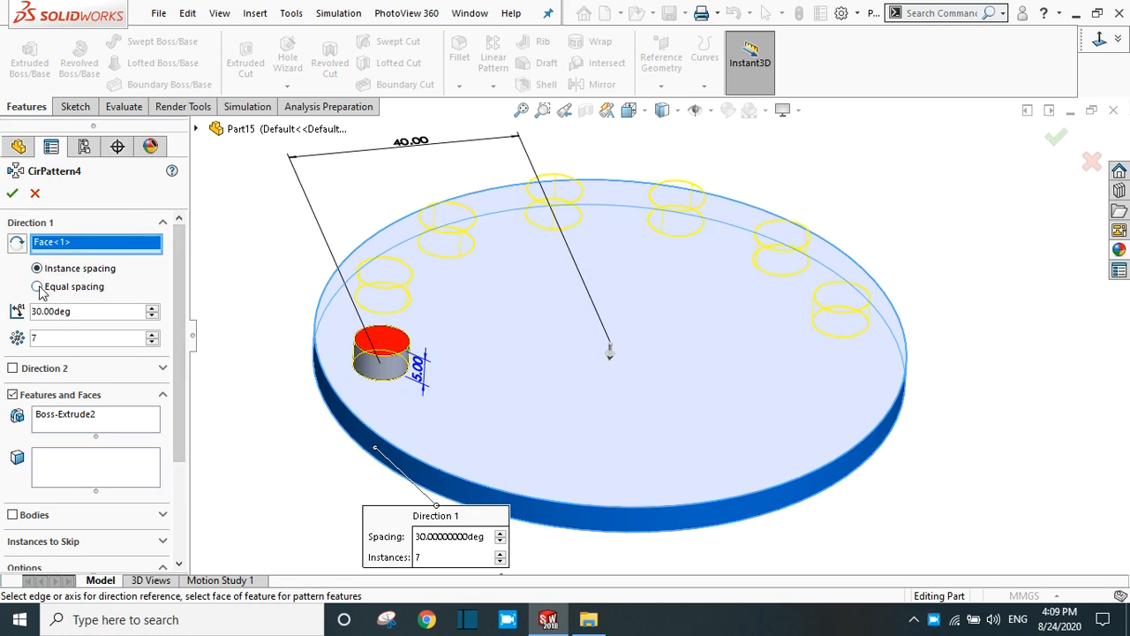
Switch to Equal spacing with 11 instances around 360 degrees, then return to per-instance spacing.
click(37, 286)
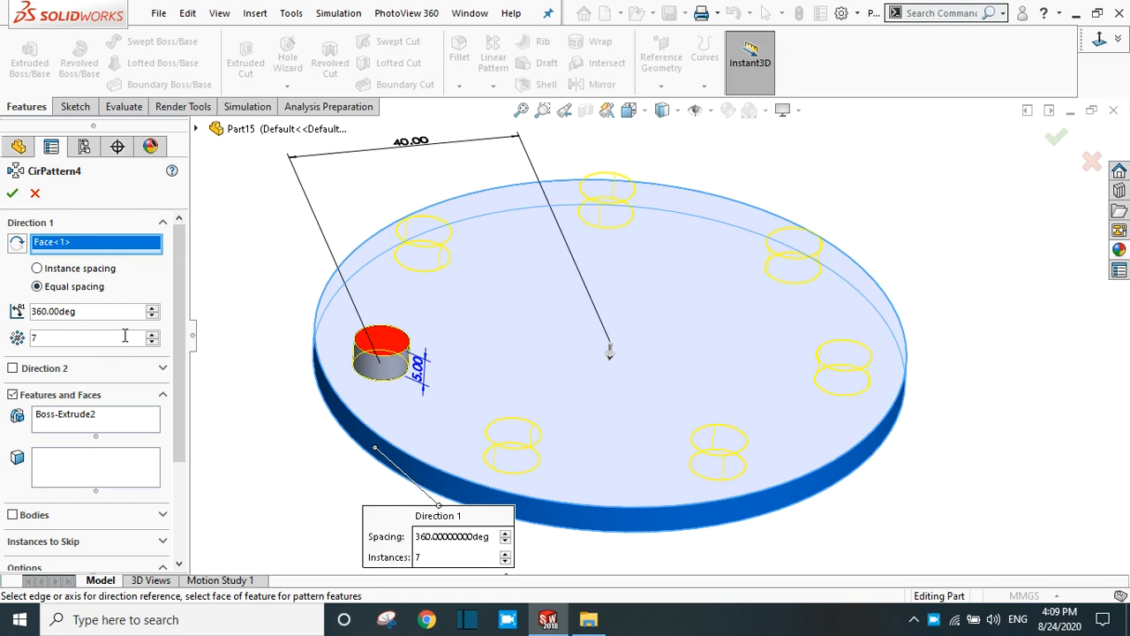
click(150, 332)
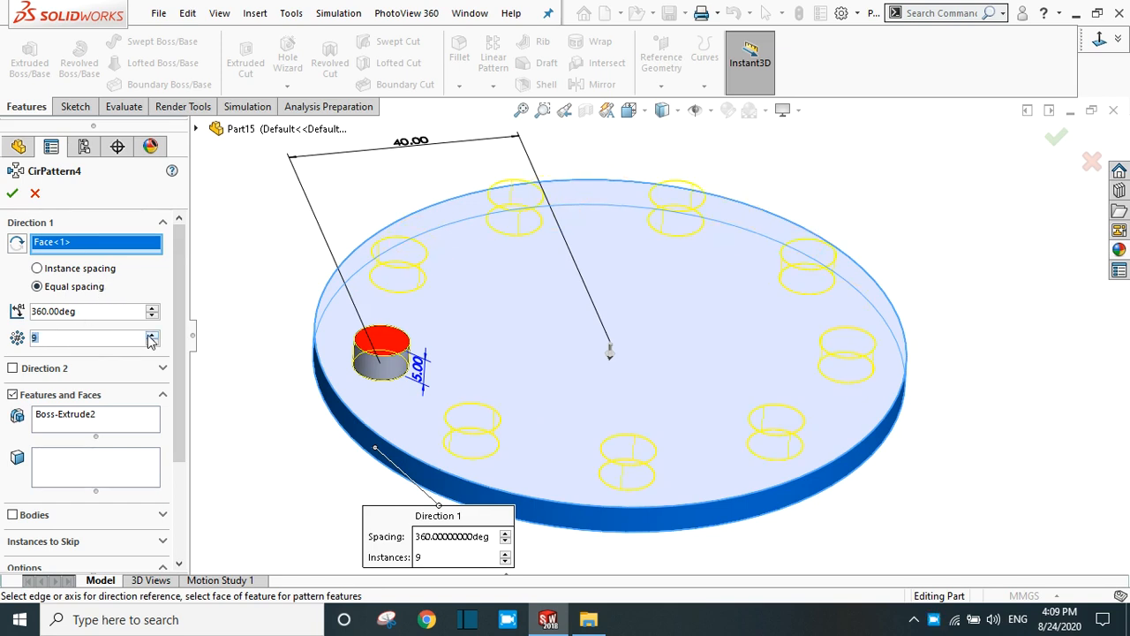
click(152, 332)
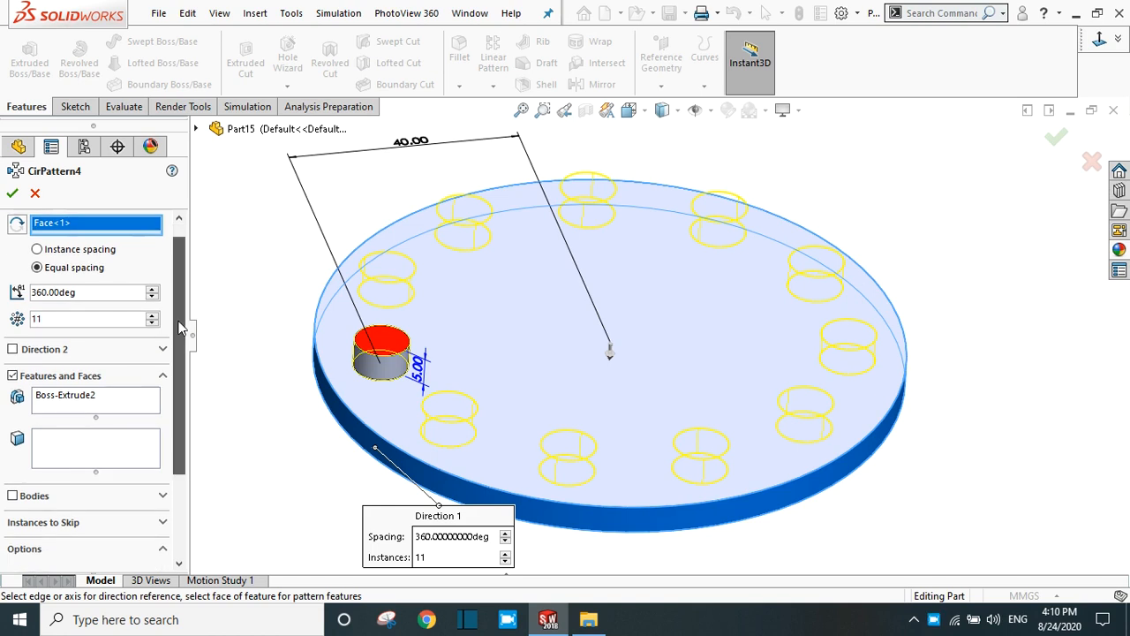
click(37, 268)
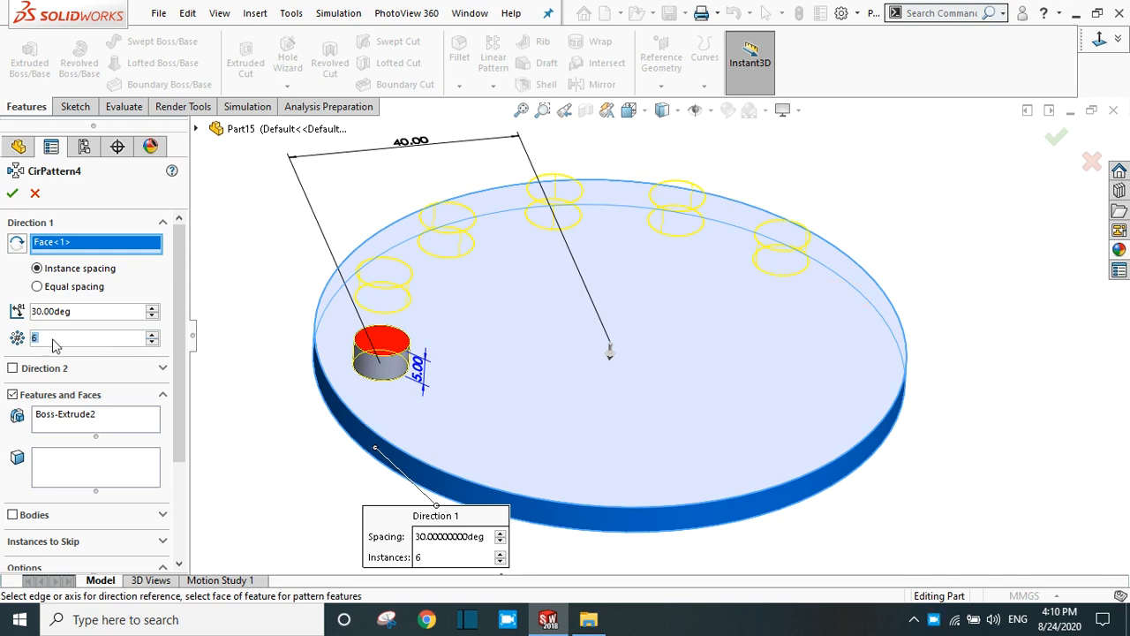
Enable Direction 2 with six copies 30deg apart, toggling Symmetric on and off again.
click(14, 369)
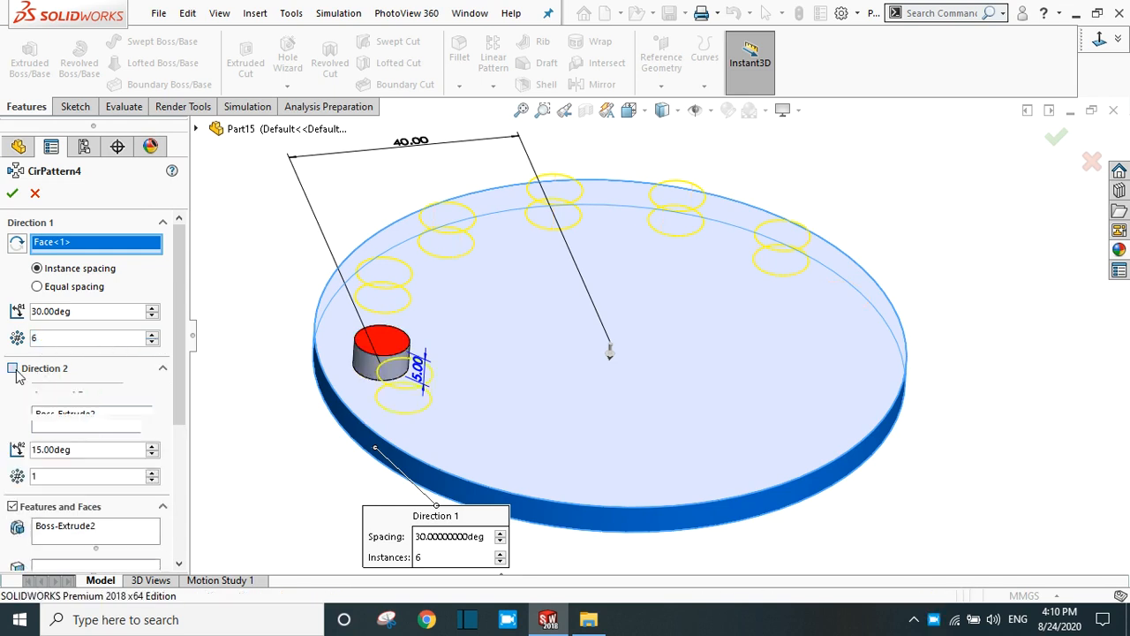
click(14, 369)
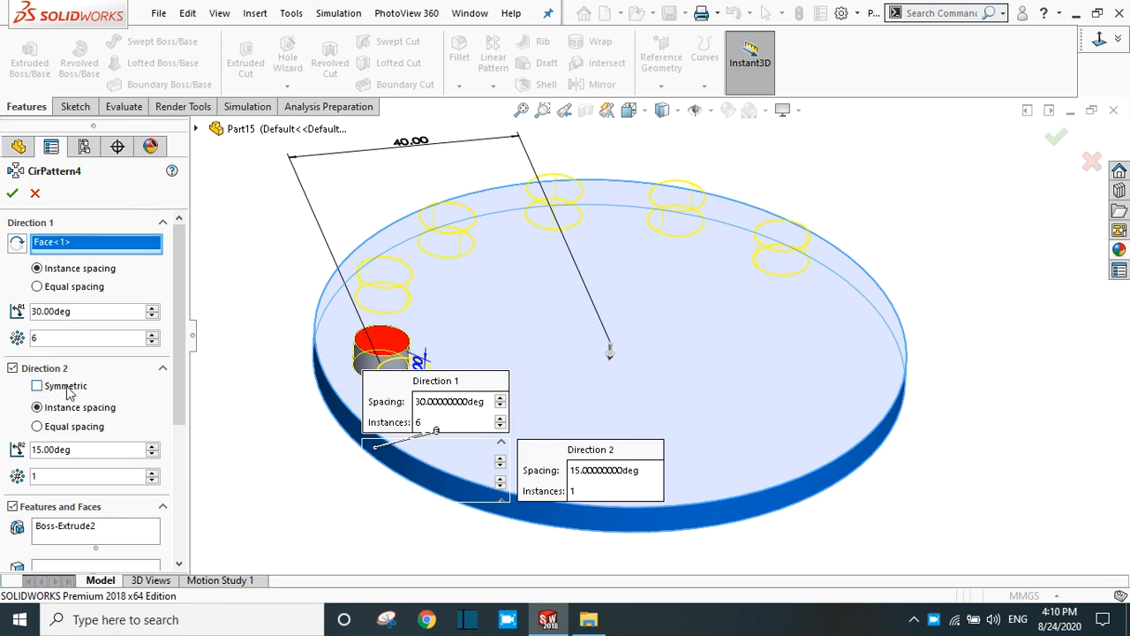
click(37, 385)
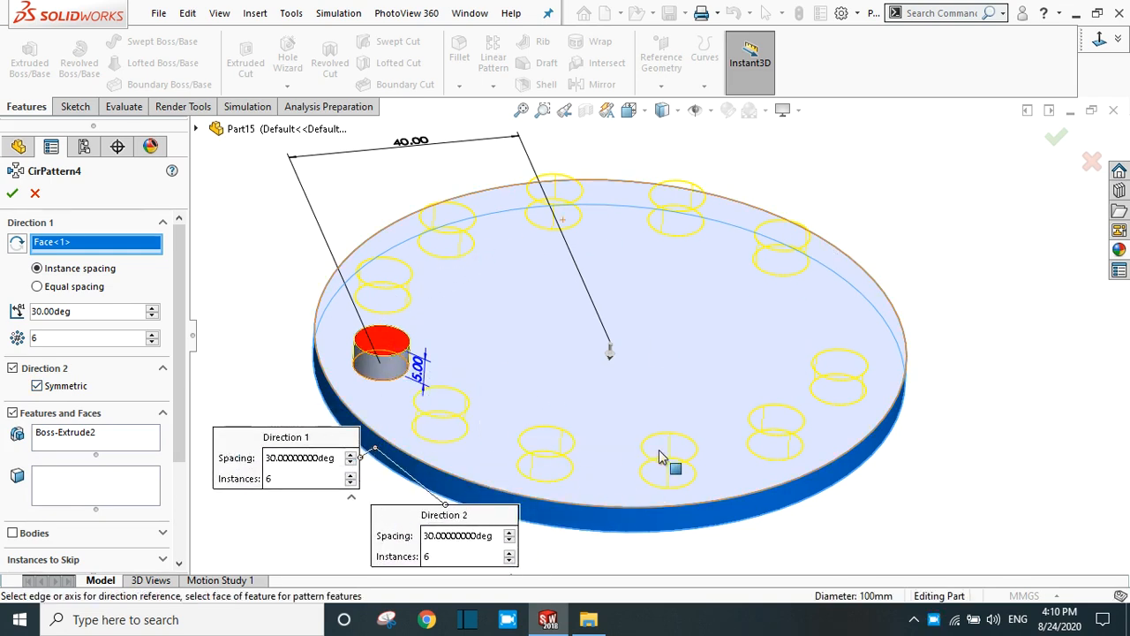
mouse_move(451, 421)
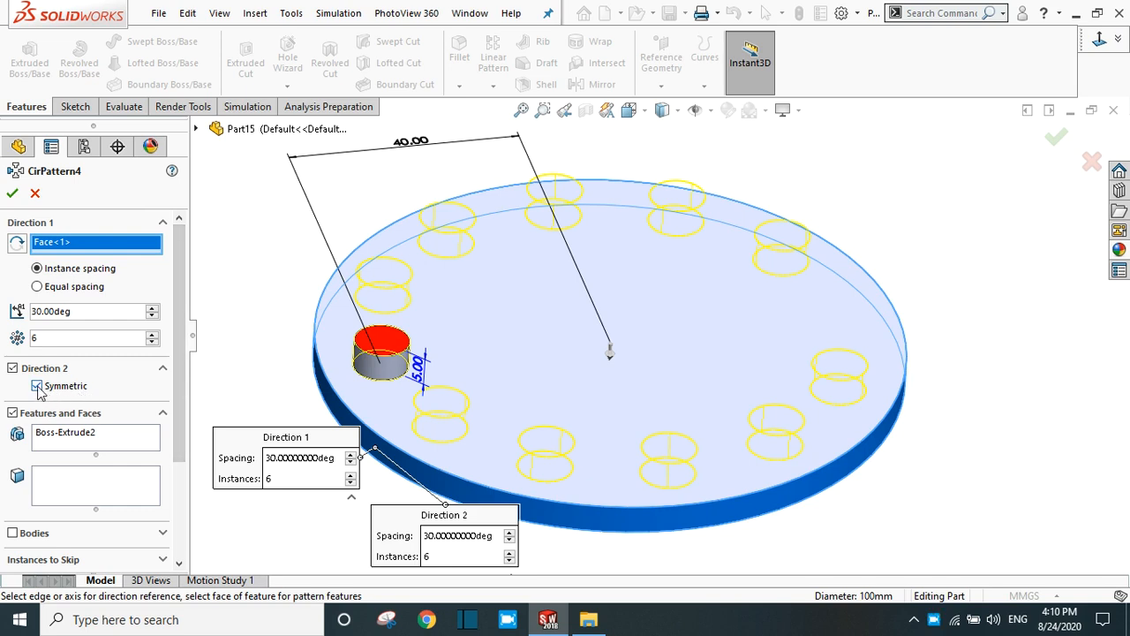
click(37, 385)
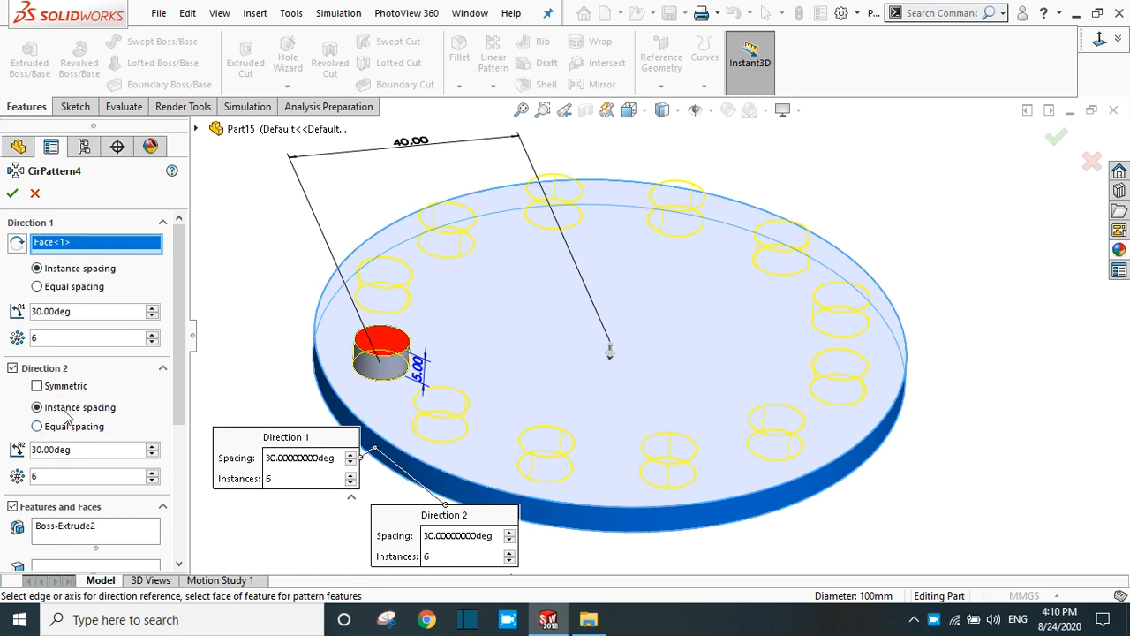
scroll(down, 3)
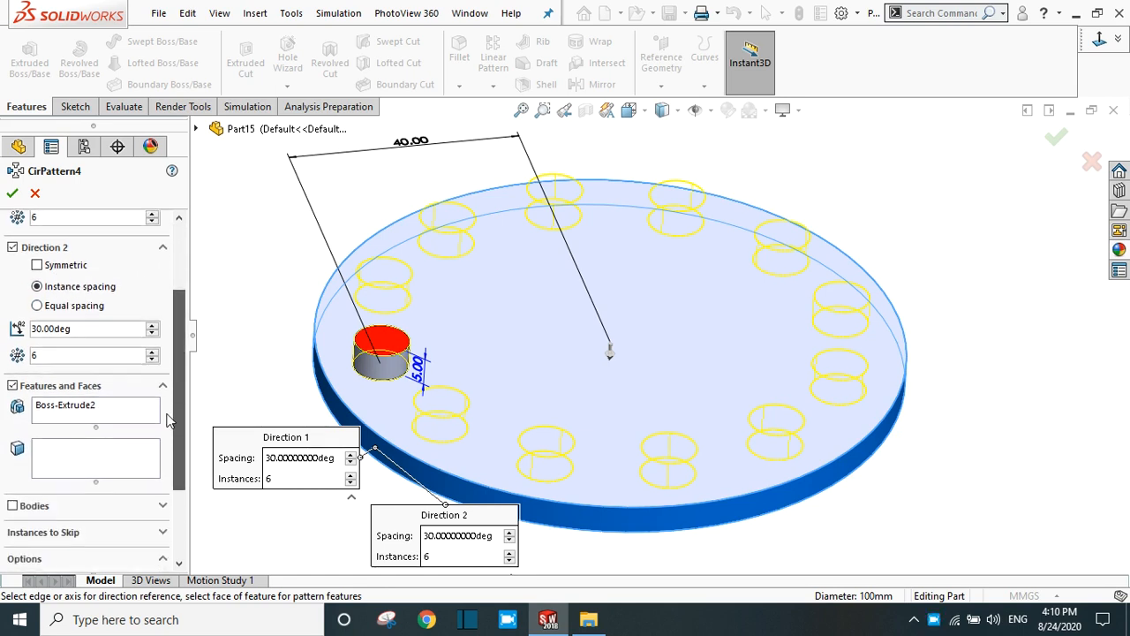
scroll(down, 3)
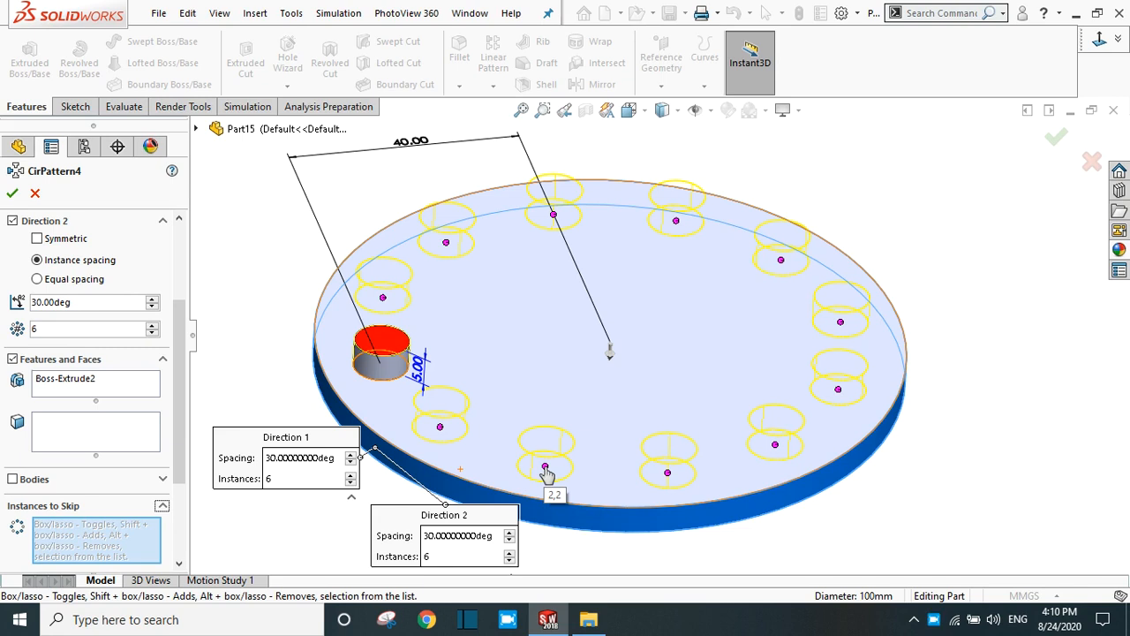
Mark the front boss instance to be skipped and finish CirPattern4.
click(544, 466)
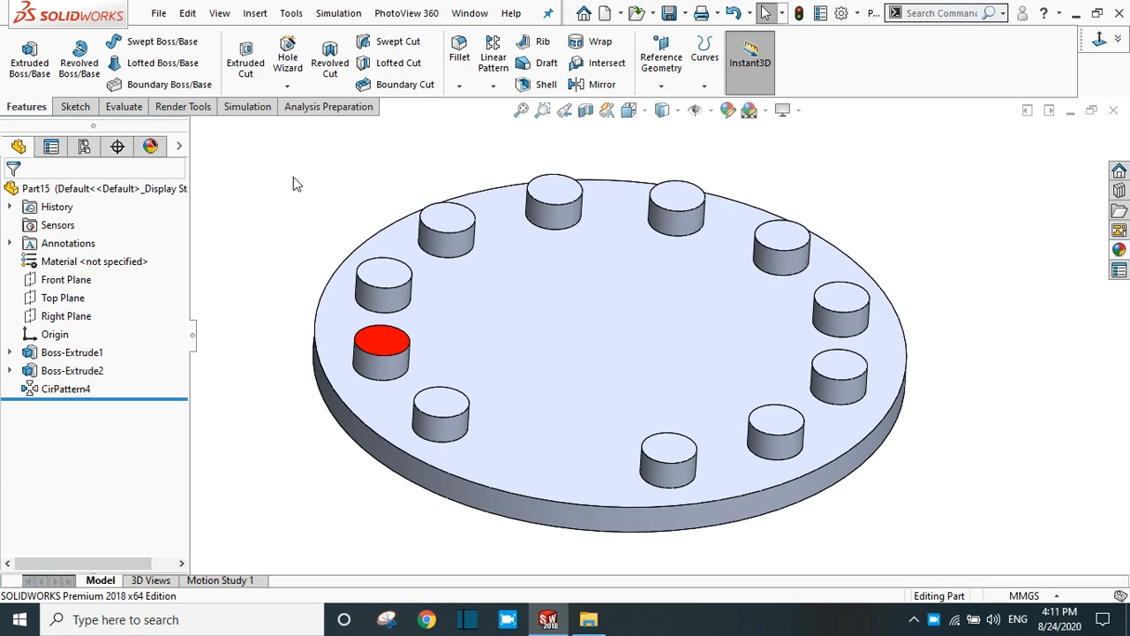
Edit CirPattern4 from the FeatureManager design tree.
click(67, 388)
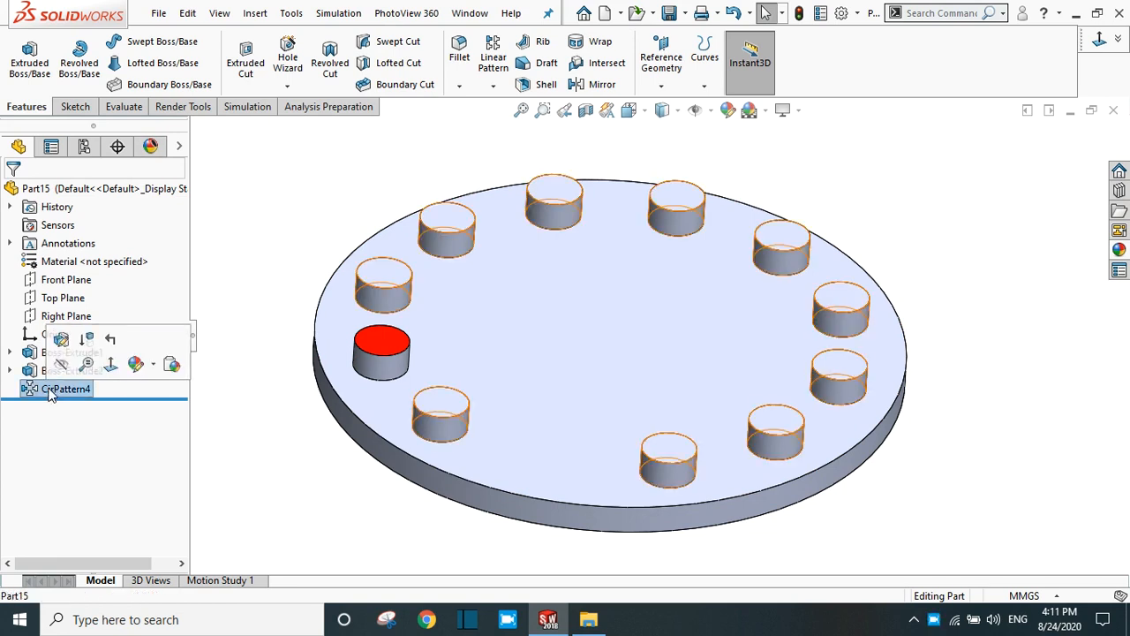
double_click(67, 388)
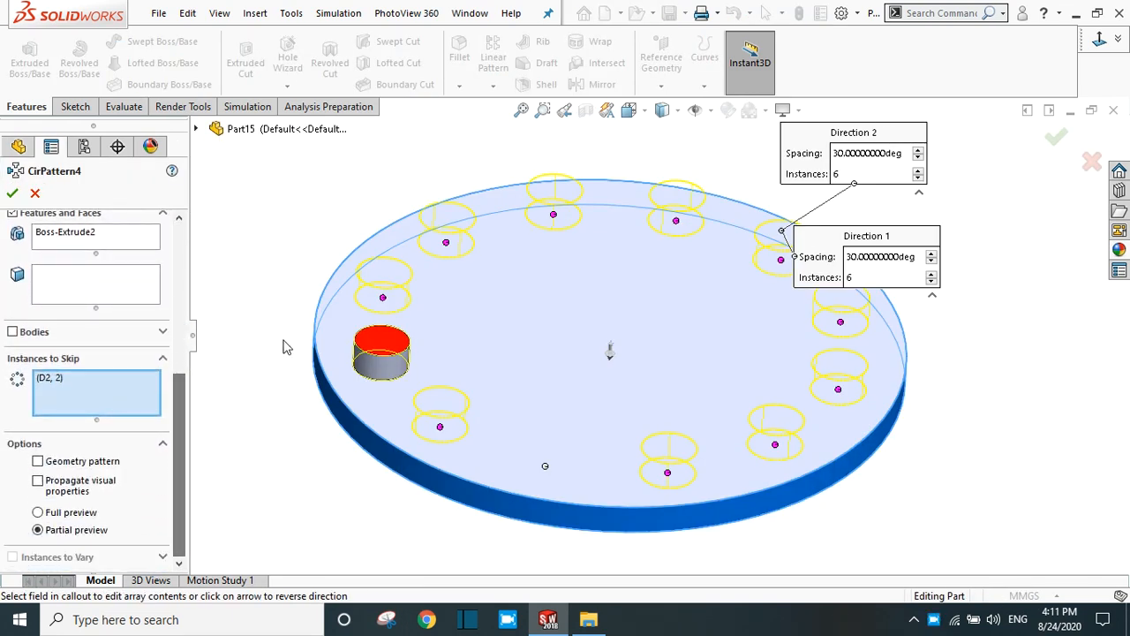
mouse_move(697, 203)
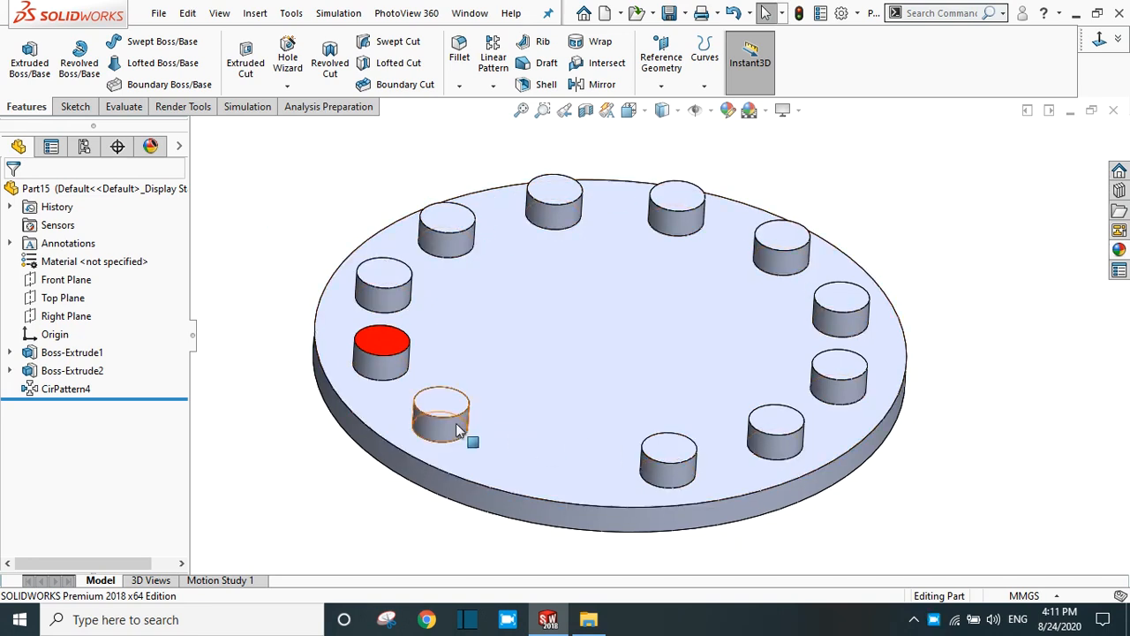
click(67, 388)
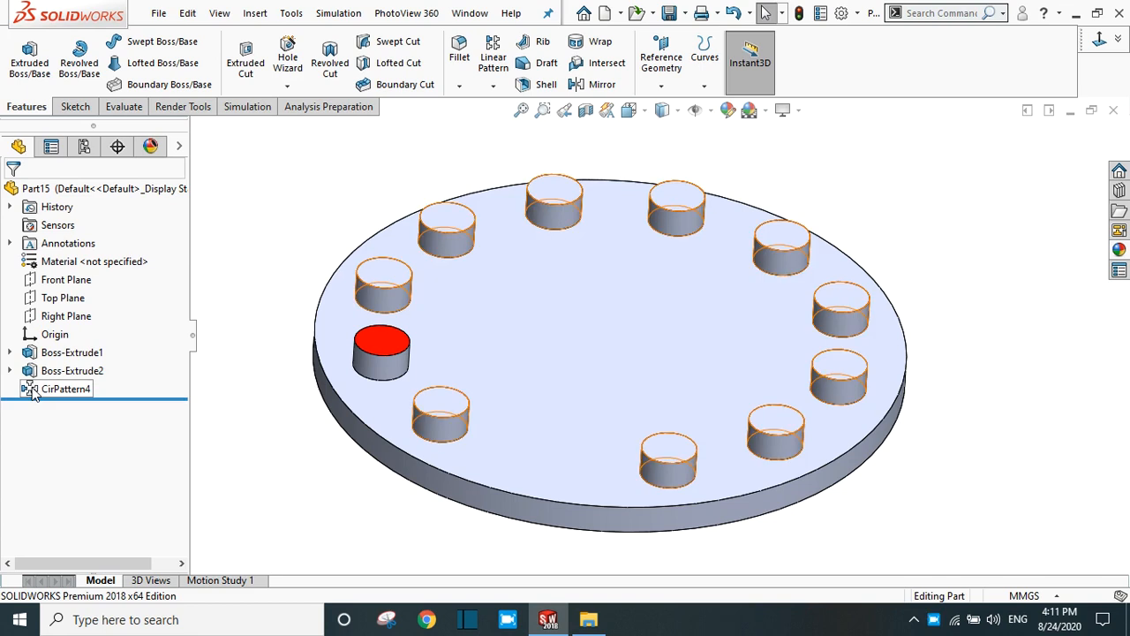
double_click(65, 389)
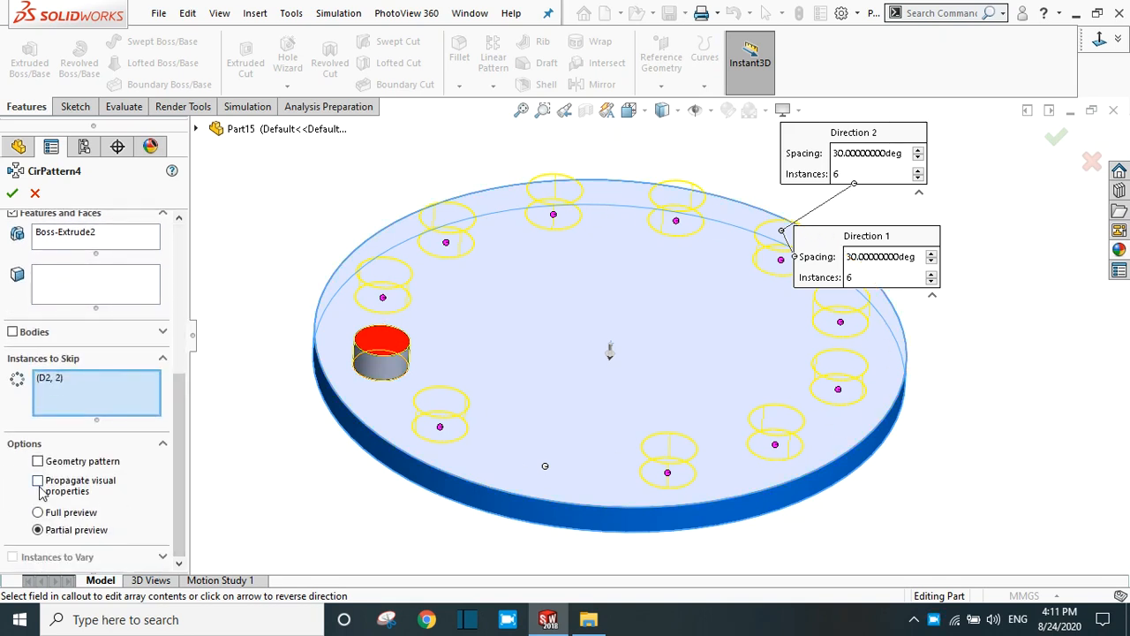
Enable Propagate visual properties so copies get the red top, and confirm the pattern.
click(39, 480)
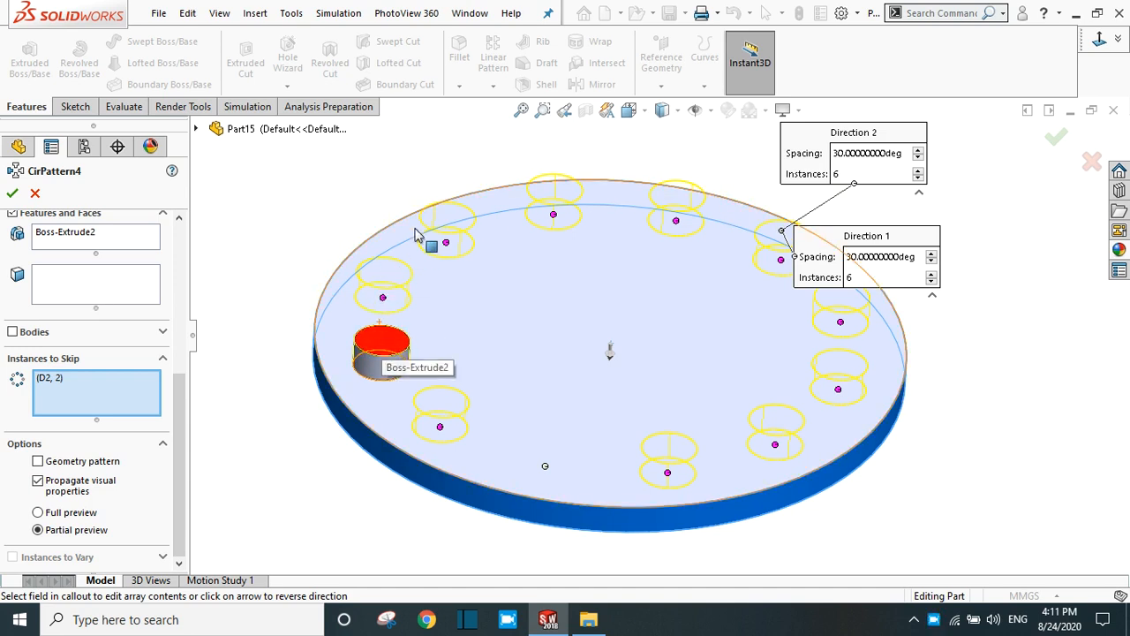
mouse_move(432, 425)
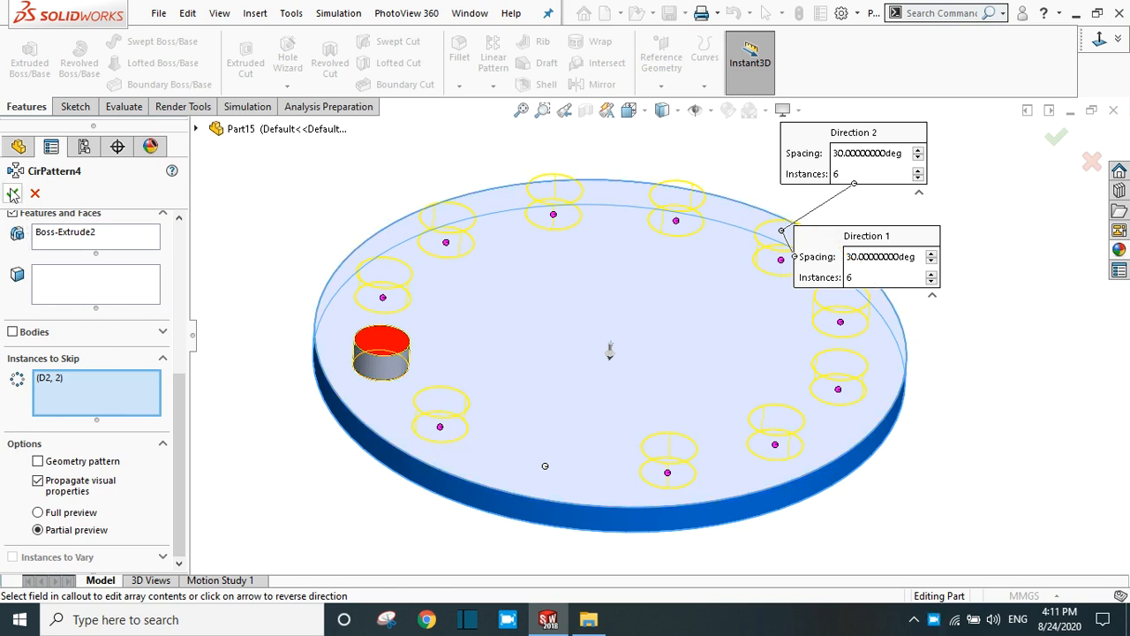
click(1056, 138)
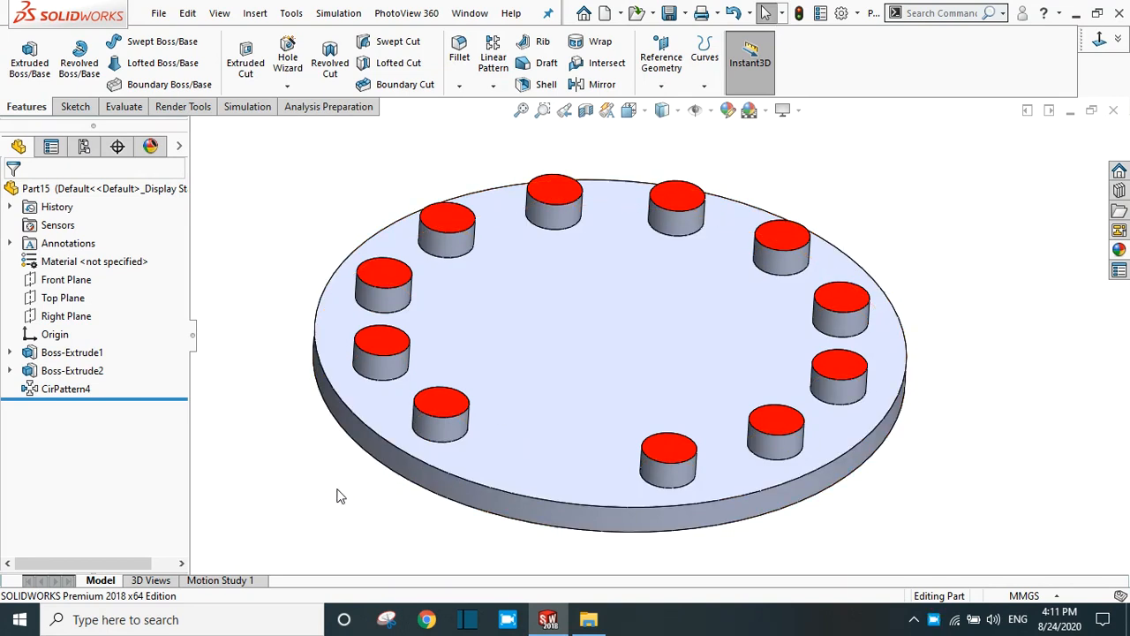
mouse_move(484, 120)
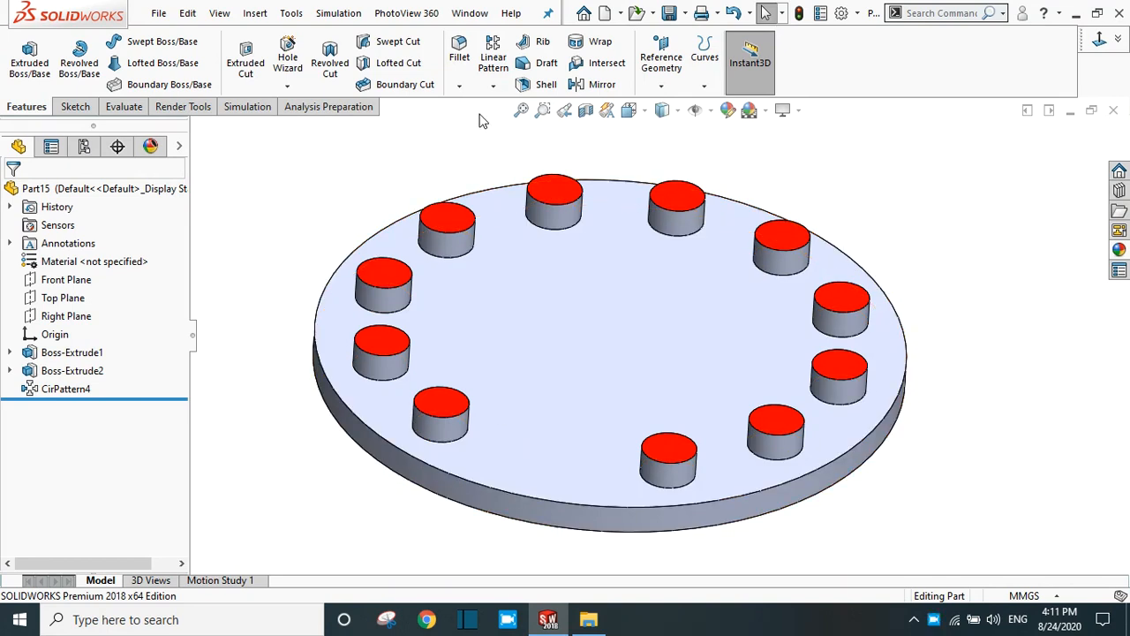